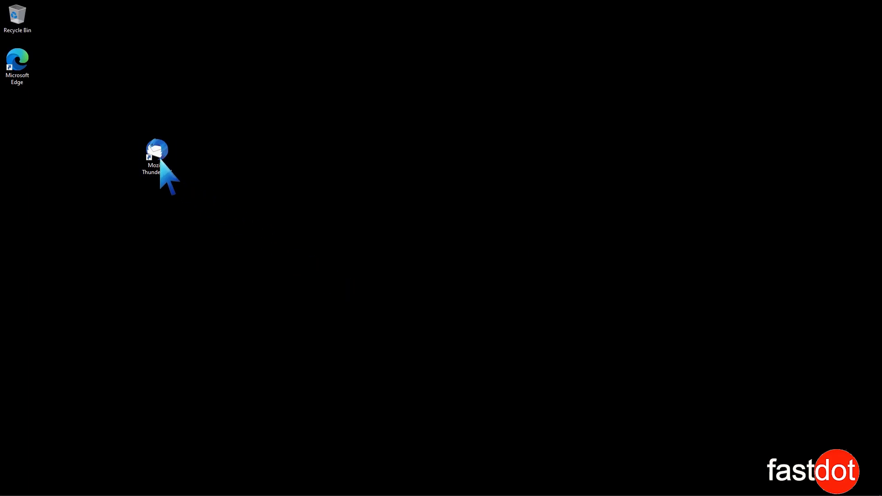
Step: Launch Mozilla Thunderbird from its desktop shortcut
double_click(157, 159)
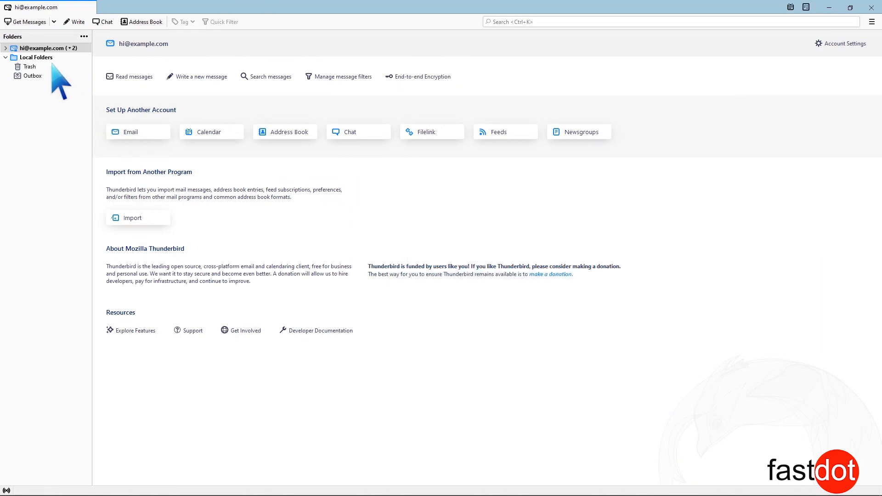
Step: Expand the account's folders and show the Inbox with its two messages
left_click(44, 48)
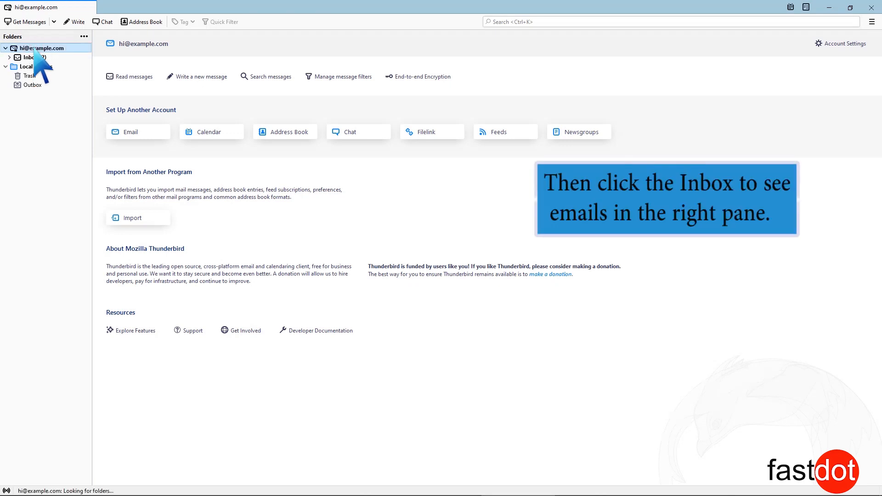
left_click(31, 57)
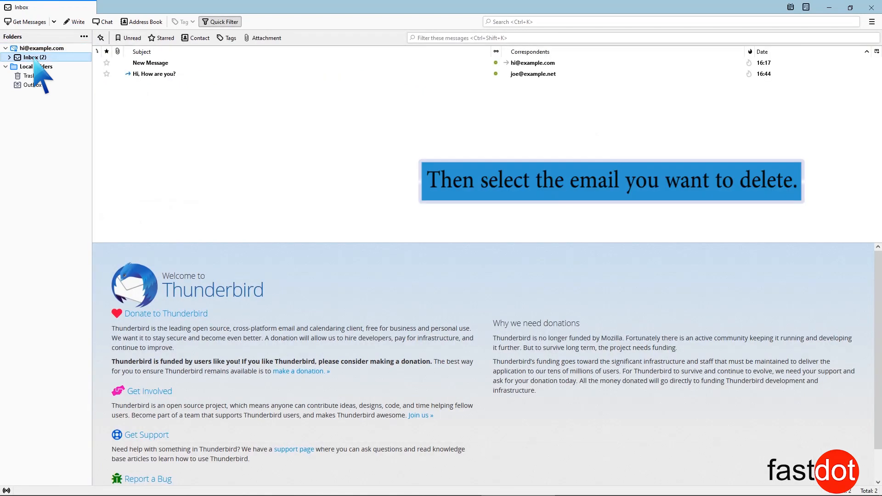
Step: Delete the 'Hi, How are you?' email via Delete Message, leaving only 'New Message'
left_click(154, 73)
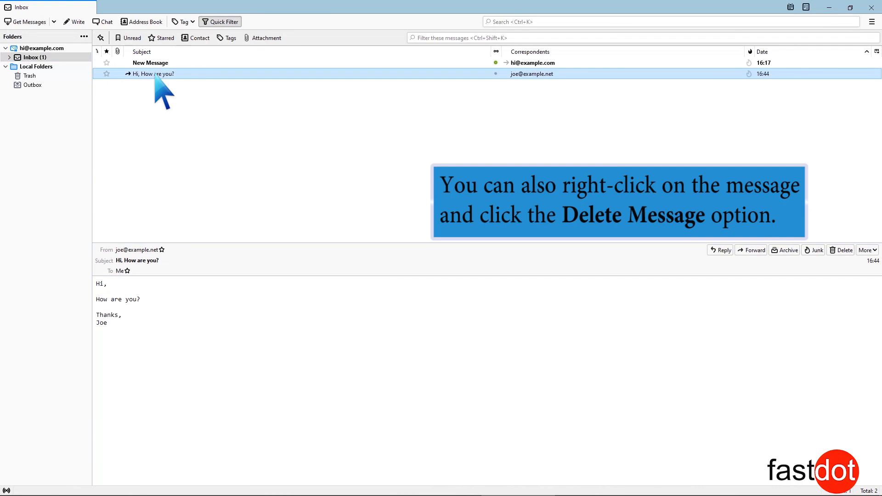
right_click(150, 73)
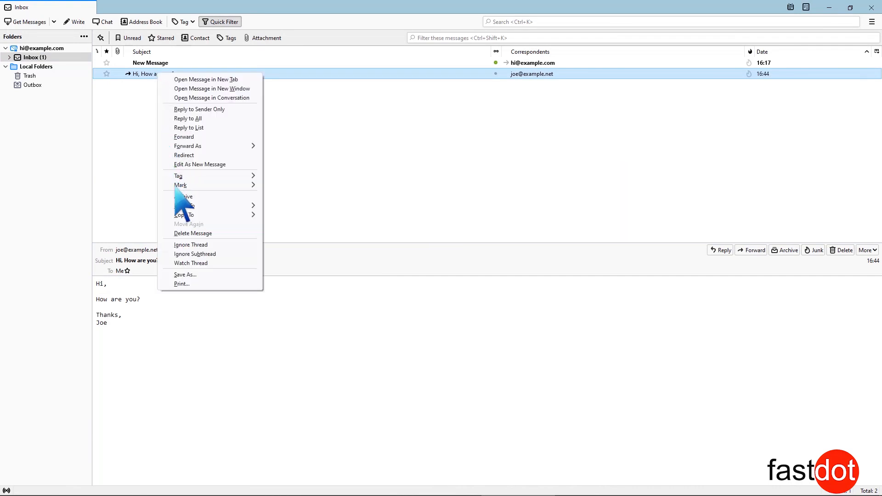
left_click(192, 233)
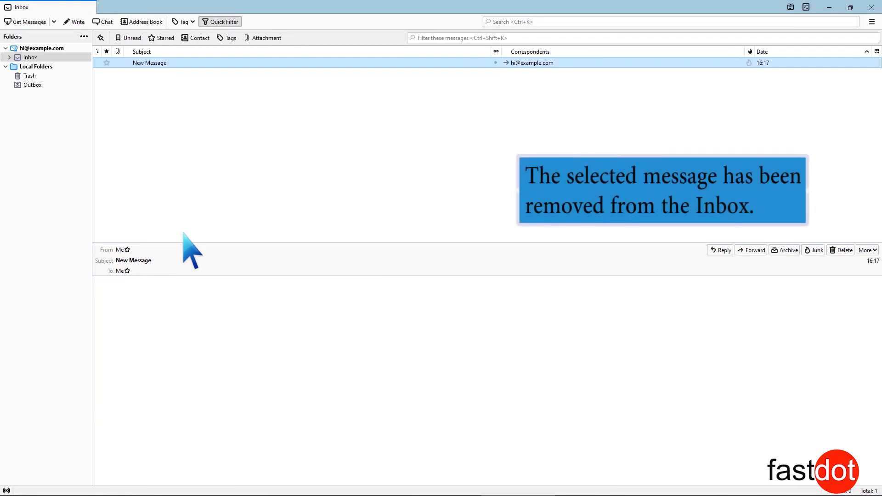